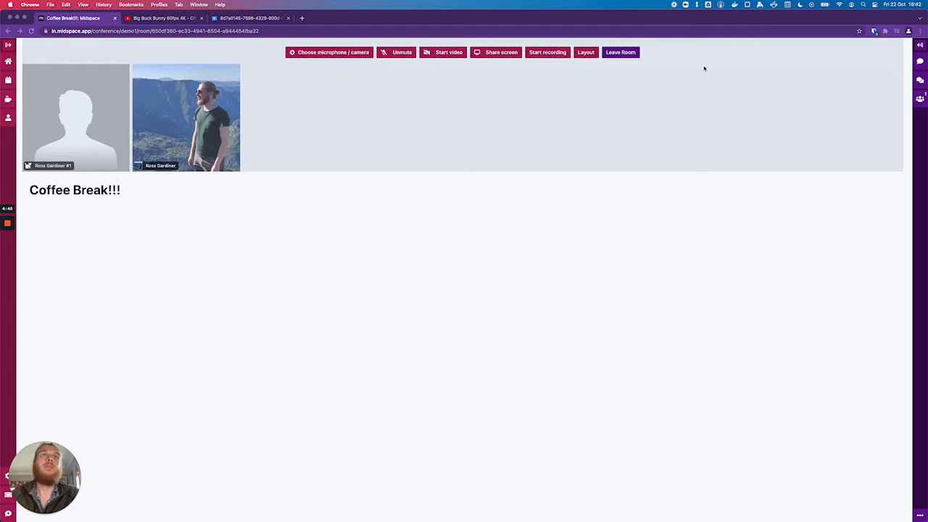
mouse_move(447, 181)
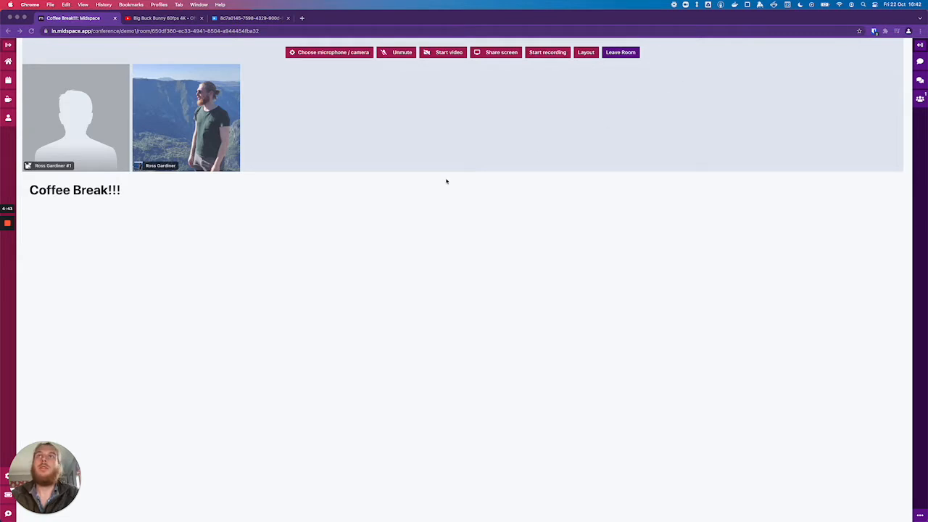
mouse_move(253, 101)
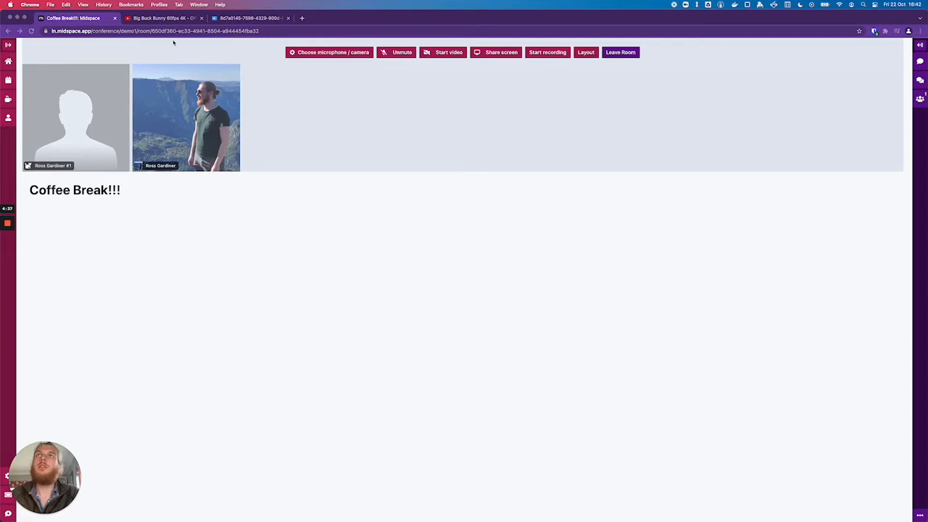
- Check the Big Buck Bunny YouTube tab and the local video player tab before sharing
click(165, 17)
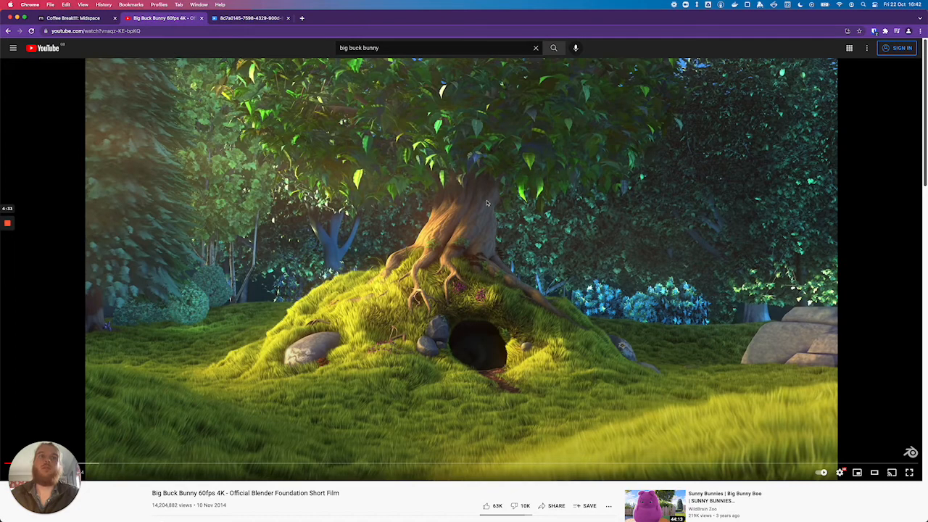
click(250, 17)
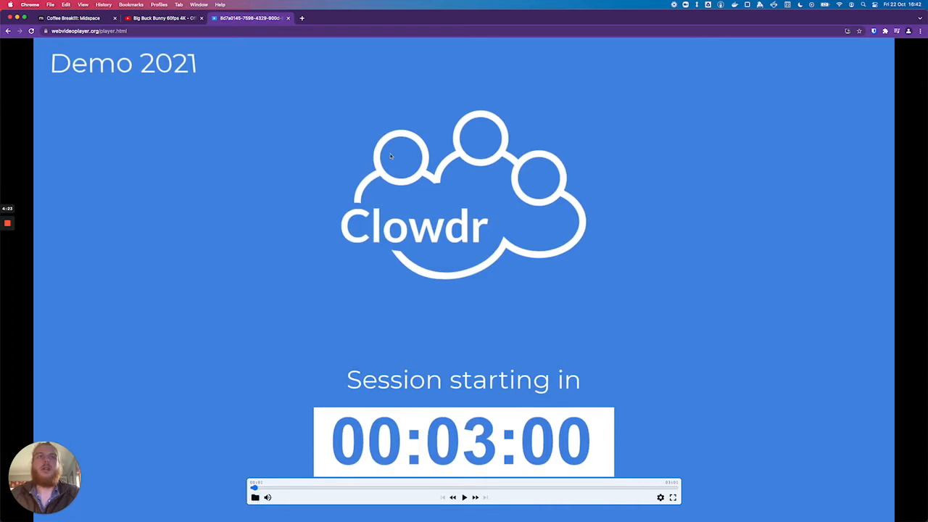
mouse_move(368, 307)
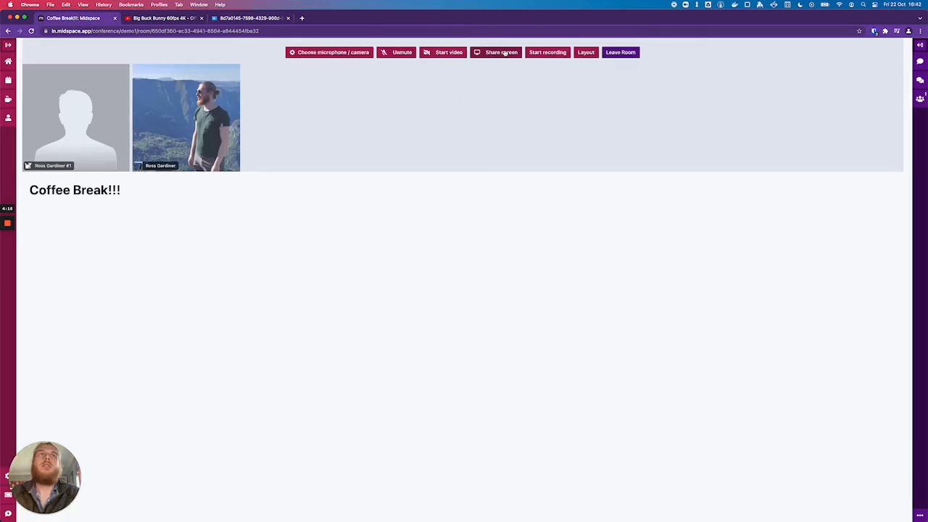
- Share the Big Buck Bunny YouTube tab with tab audio into the Coffee Break room
click(496, 52)
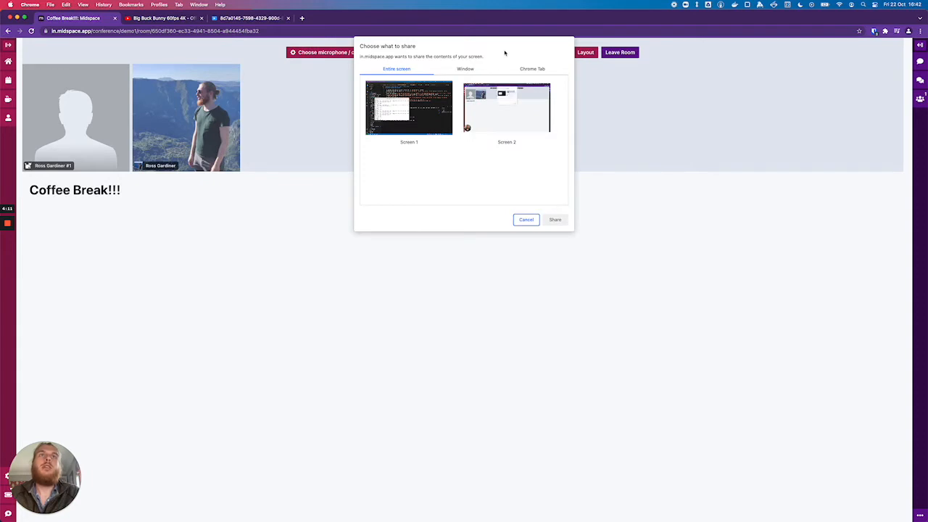
click(532, 68)
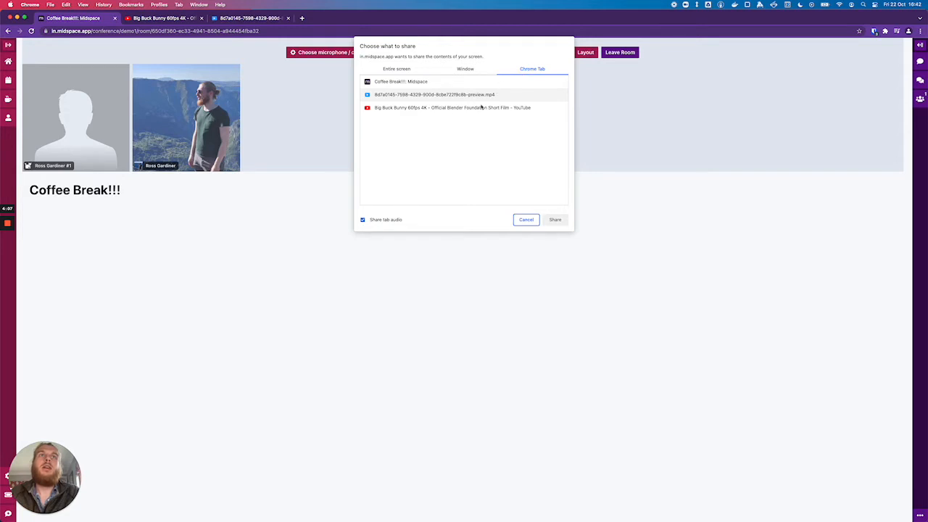
click(452, 107)
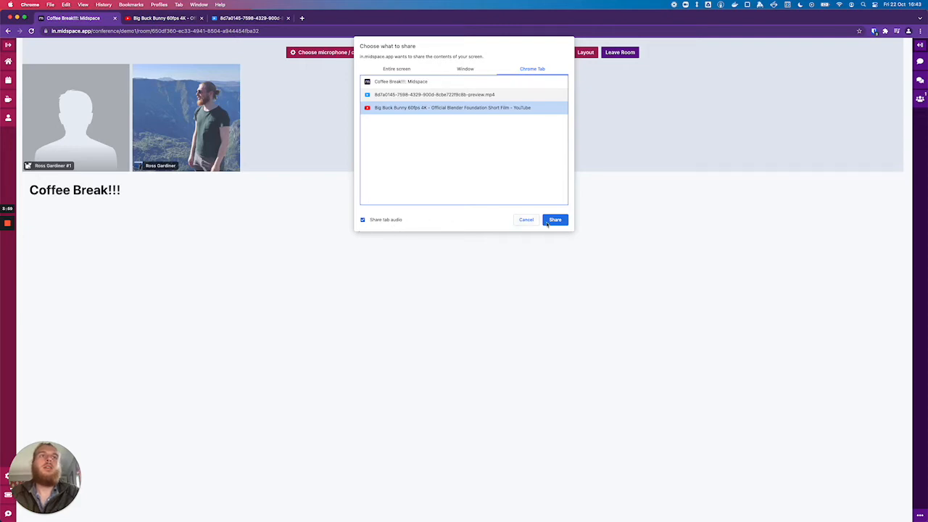
click(554, 220)
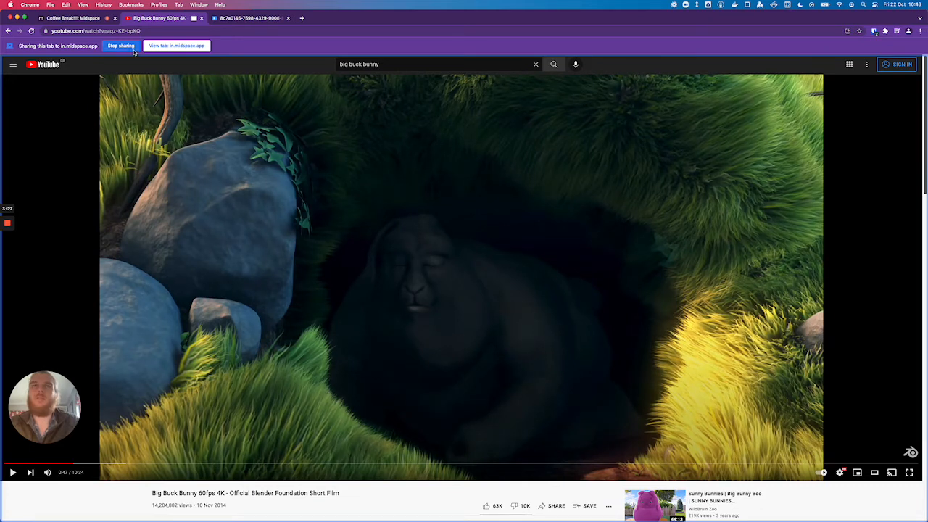
- Stop sharing the YouTube tab and return to the Coffee Break room
click(121, 45)
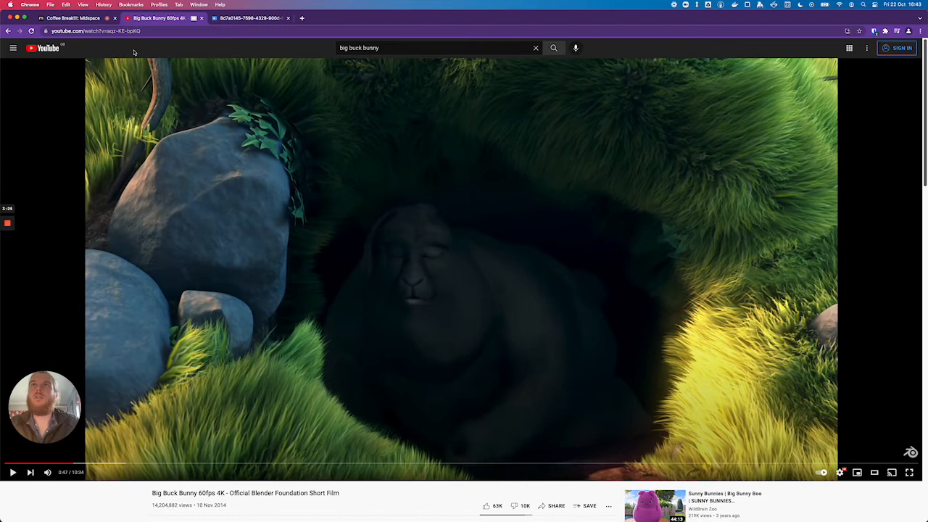
click(72, 17)
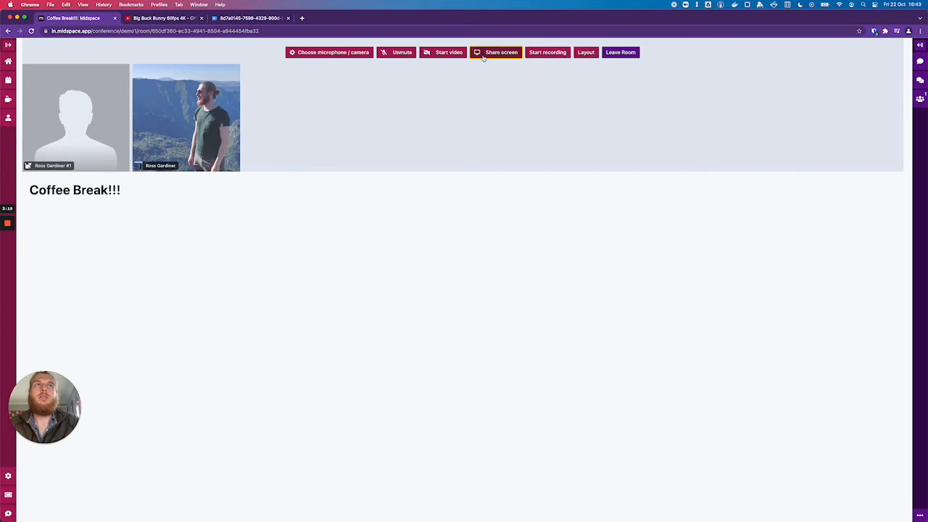
- Share the local video player tab with audio and play the Demo 2021 countdown video
click(496, 52)
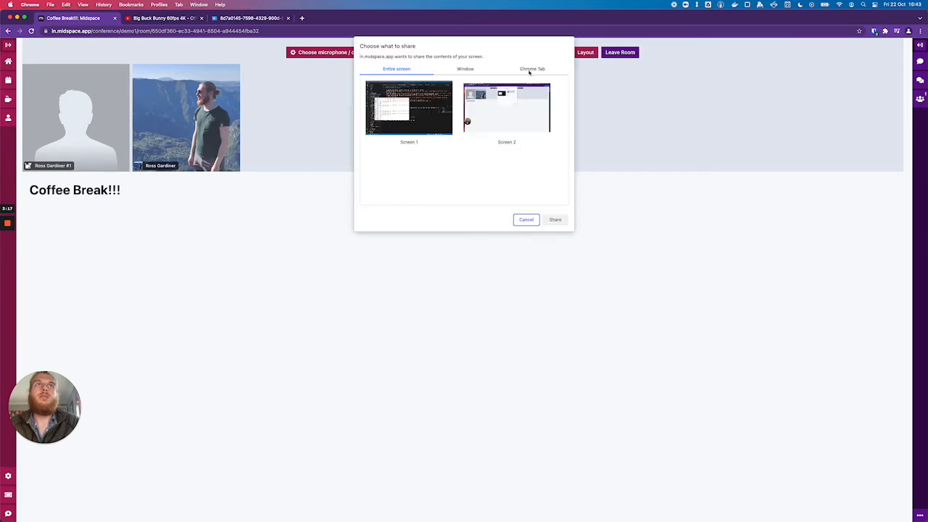
click(532, 68)
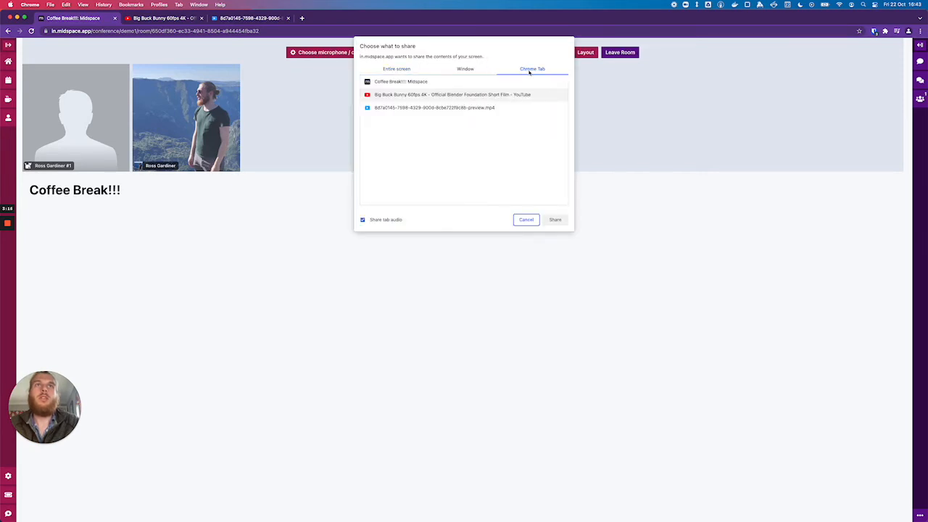
click(435, 108)
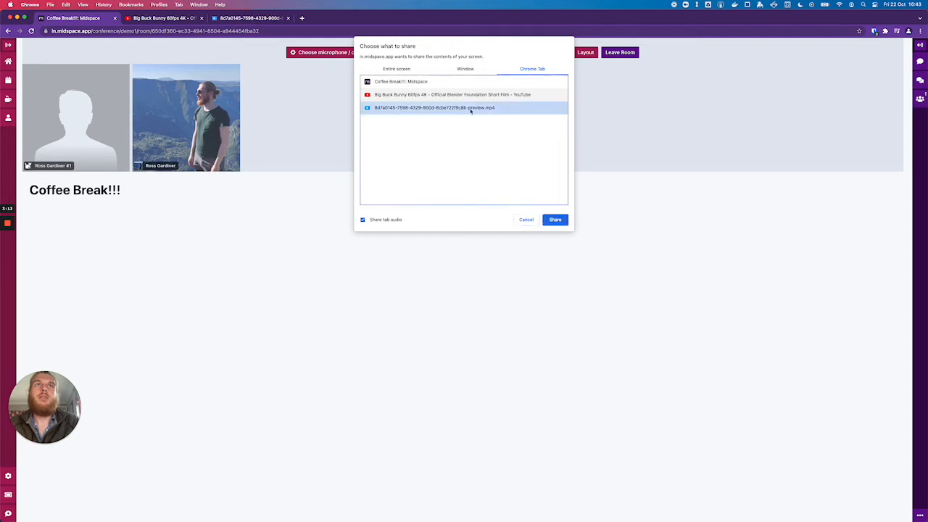
mouse_move(430, 134)
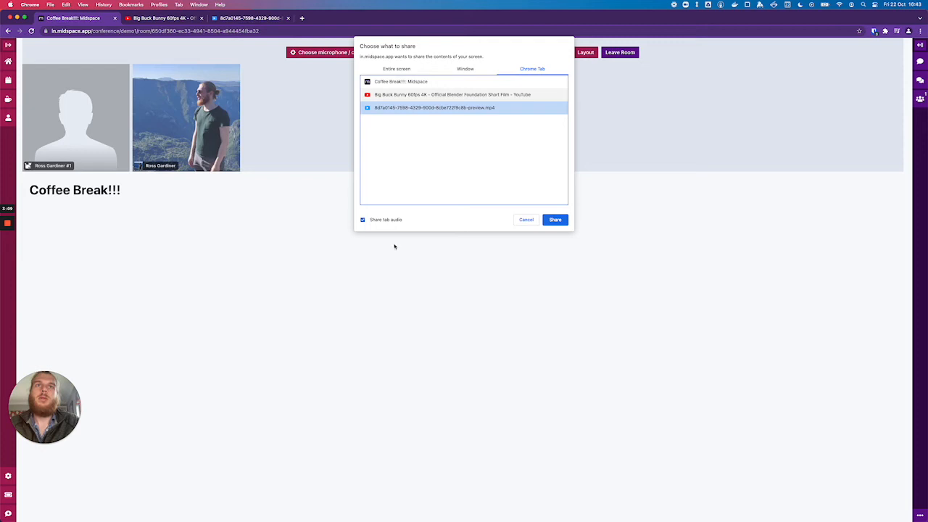
mouse_move(348, 230)
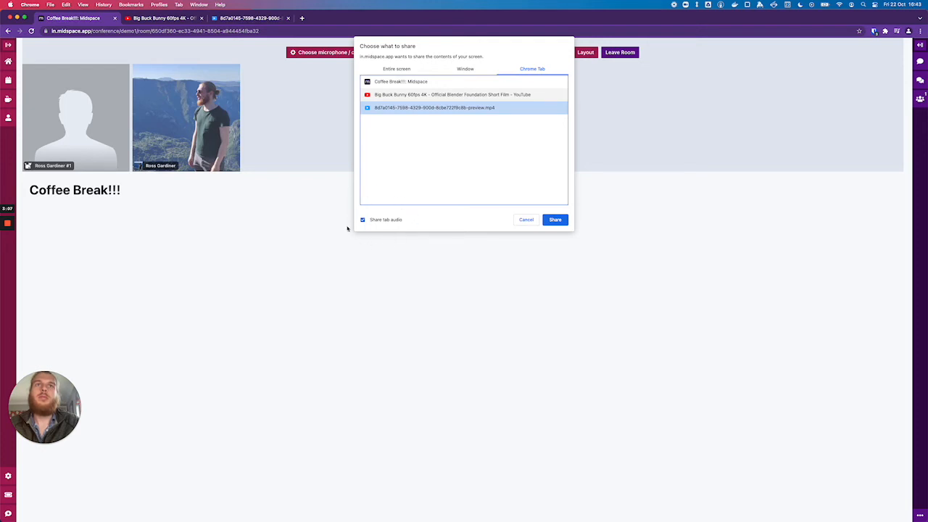
click(555, 221)
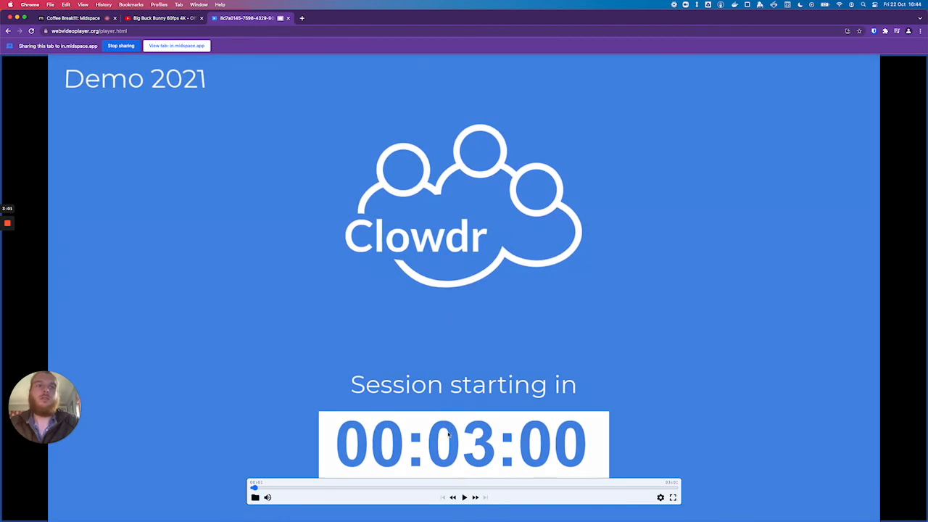
click(464, 496)
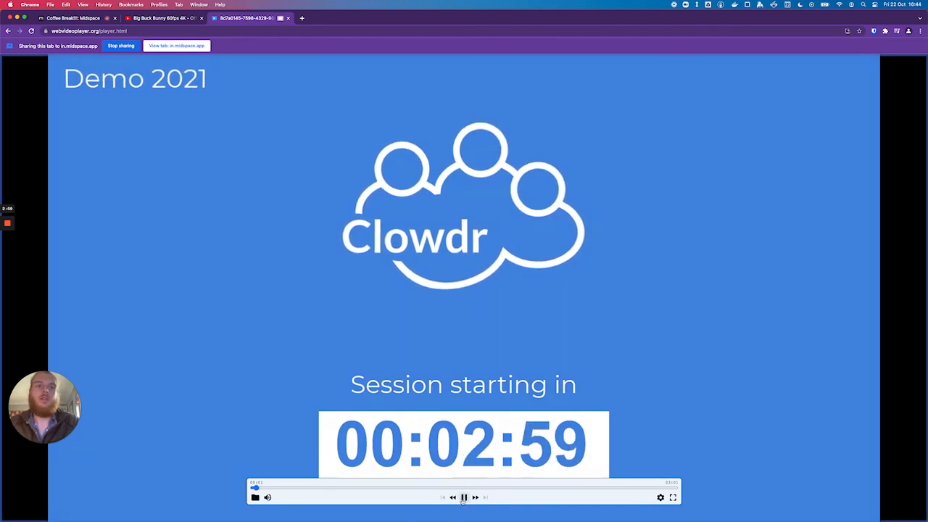